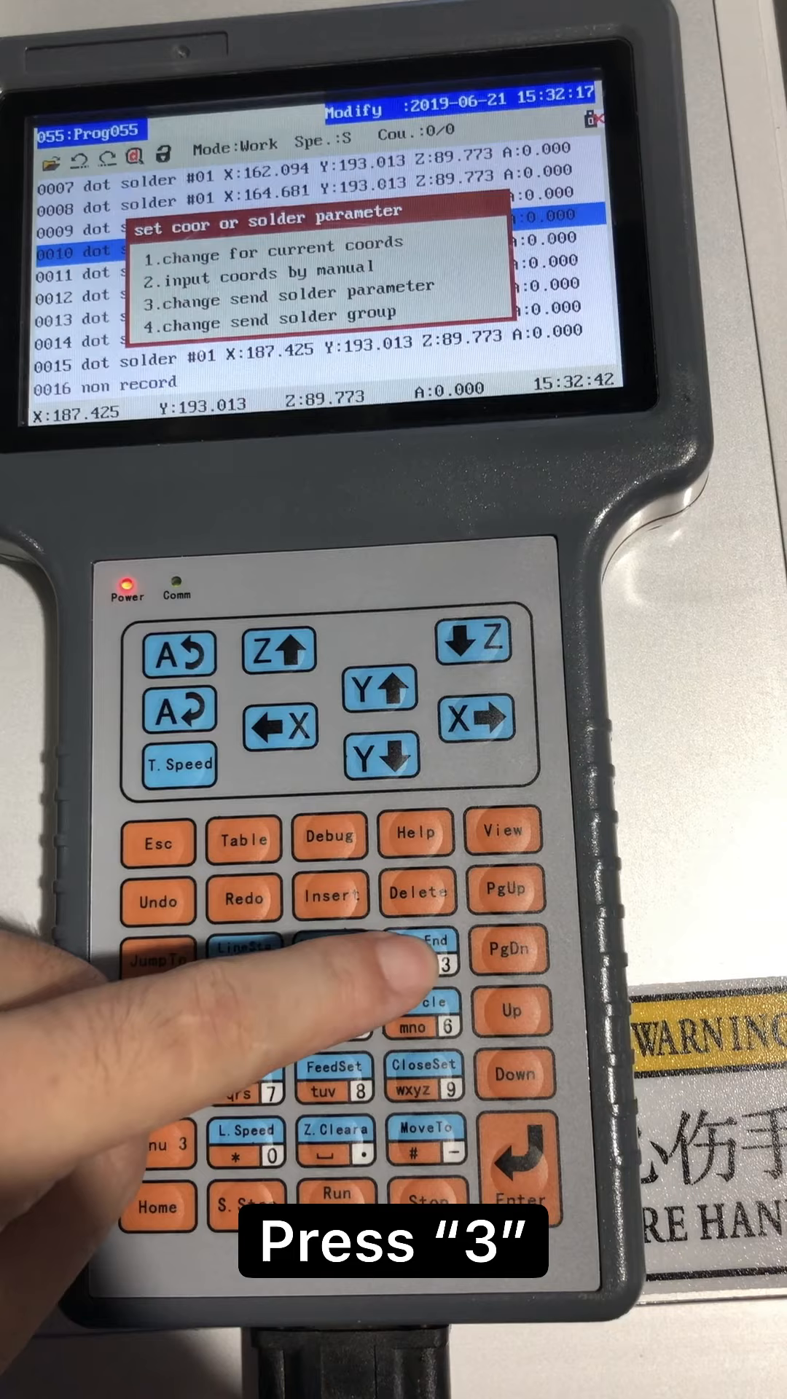
Choose 'change send solder parameter' to open group 01 point solder settings for line 0010
{"action": "key", "text": "3"}
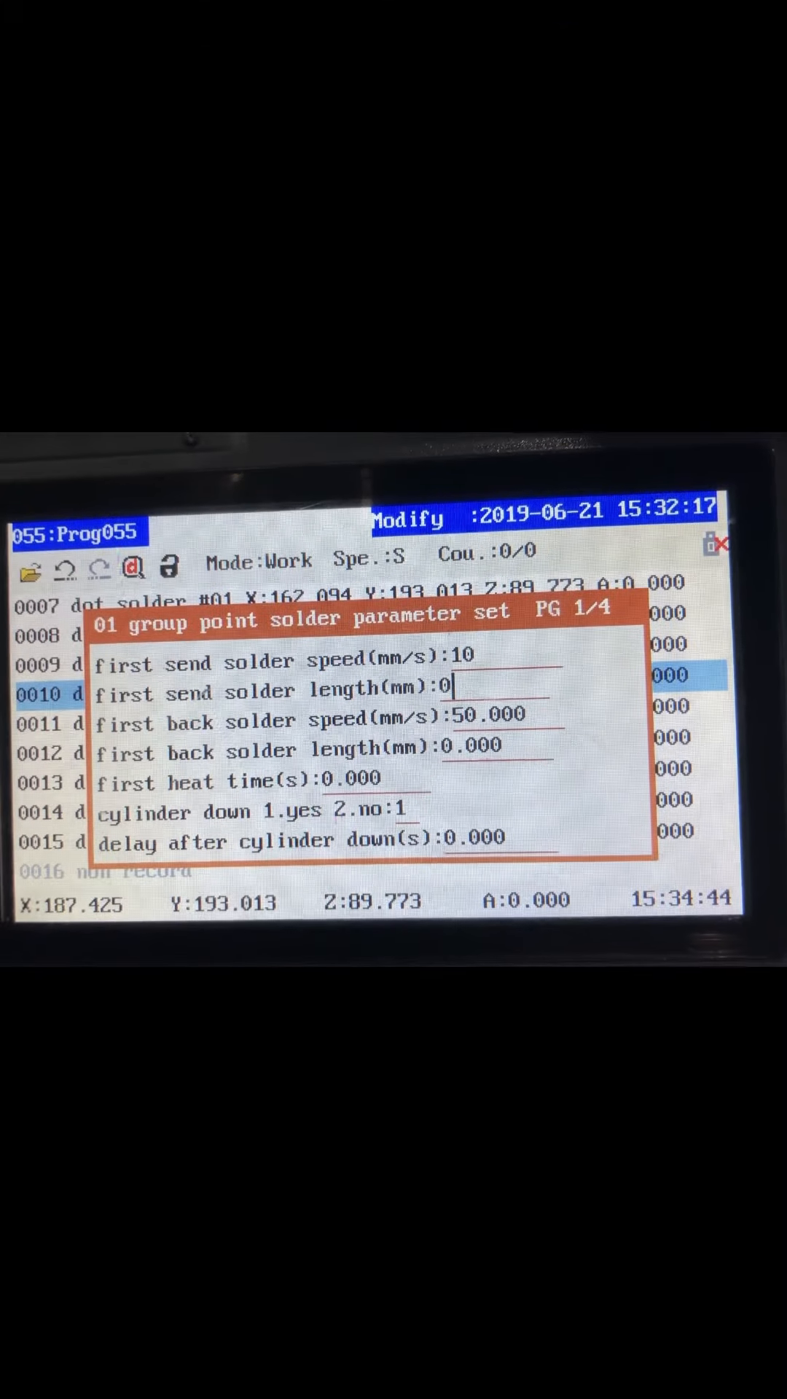